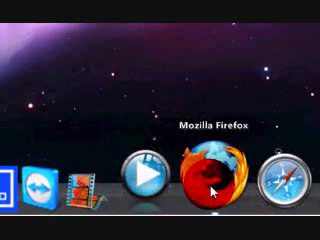
# Launch Firefox from its RocketDock icon
pyautogui.click(210, 175)
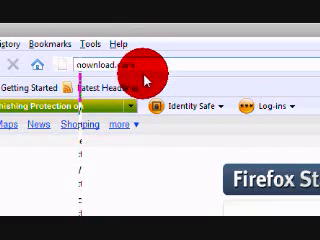
# Scroll down the download.com Windows software page
pyautogui.scroll(-3)
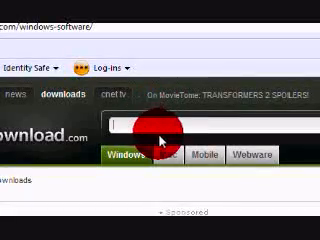
# Scroll down the Vista Visual Master results to reach the Setup32.exe download page
pyautogui.scroll(-3)
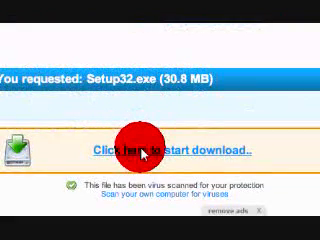
# Start the 30.8 MB Setup32.exe download from the Download.com page
pyautogui.click(160, 150)
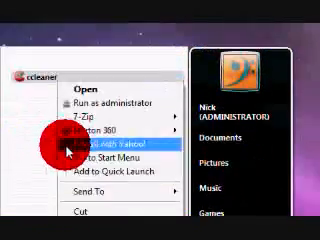
# Choose Properties for CCleaner to show its file type and description
pyautogui.click(80, 150)
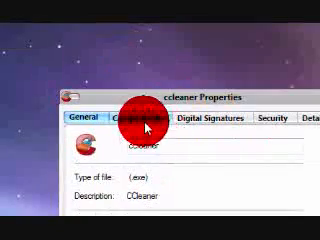